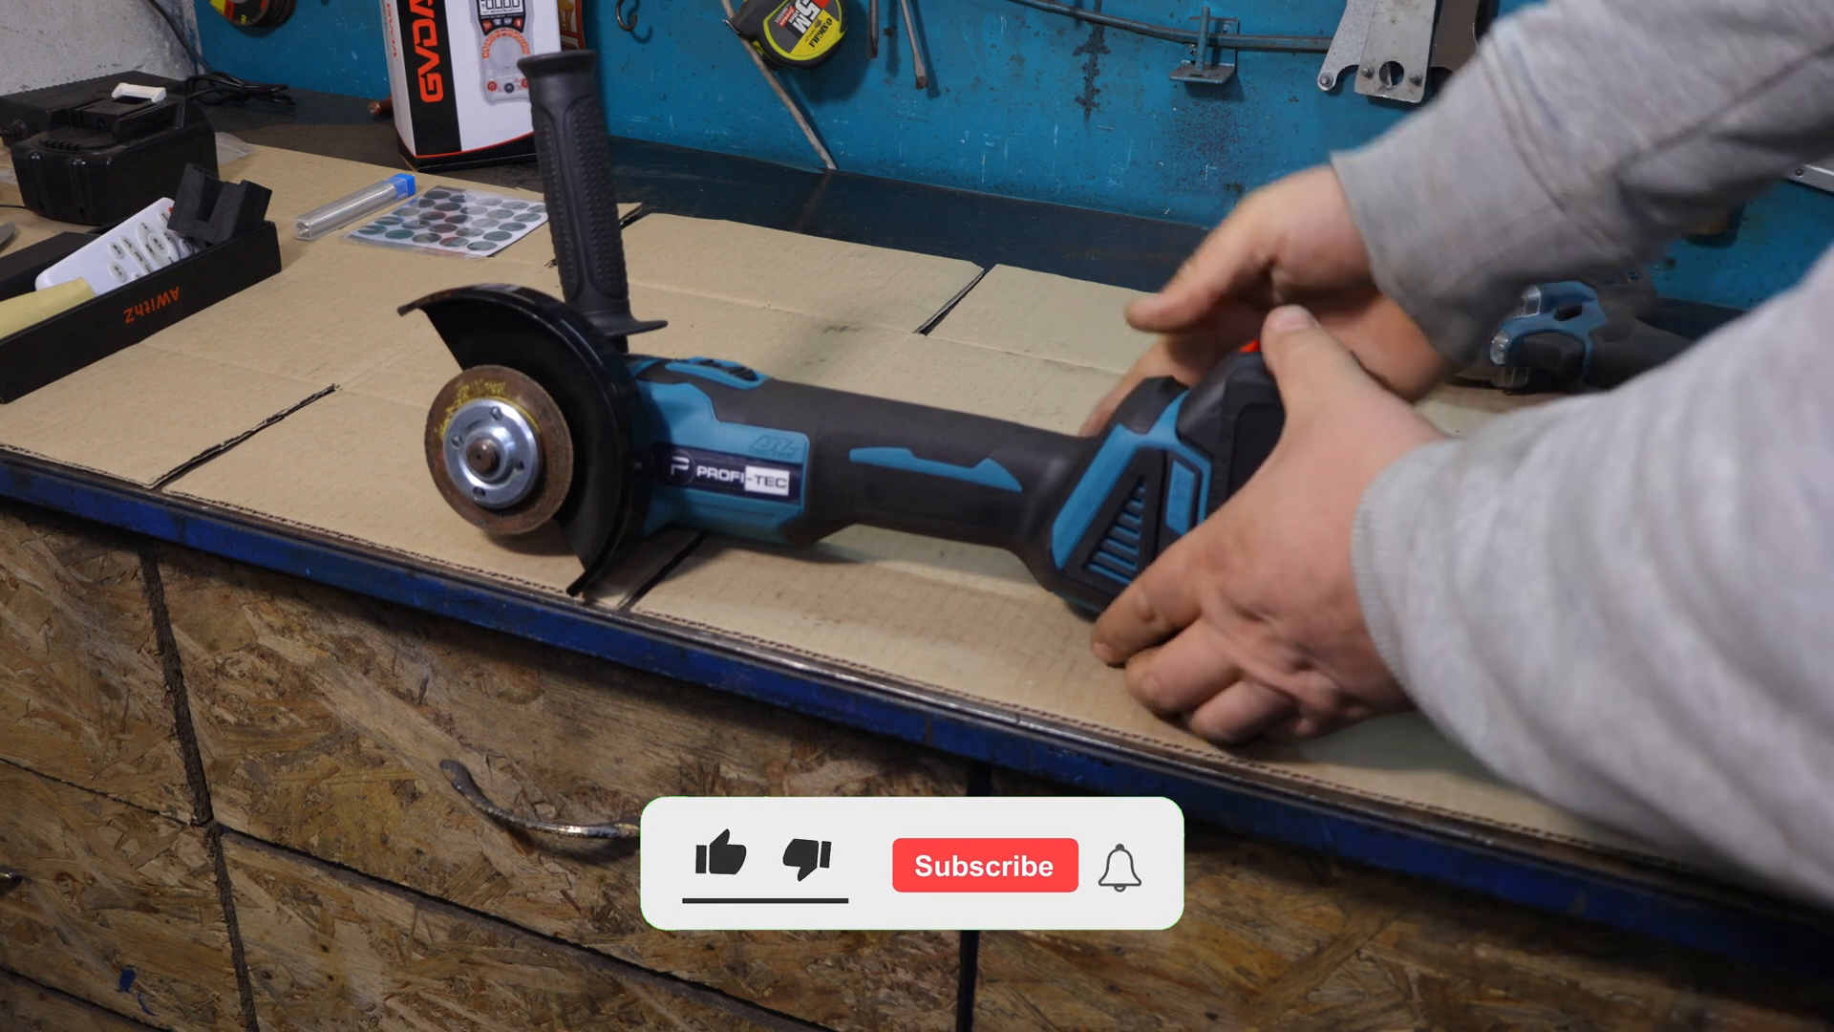
{"action": "left_click", "coordinate": [721, 863]}
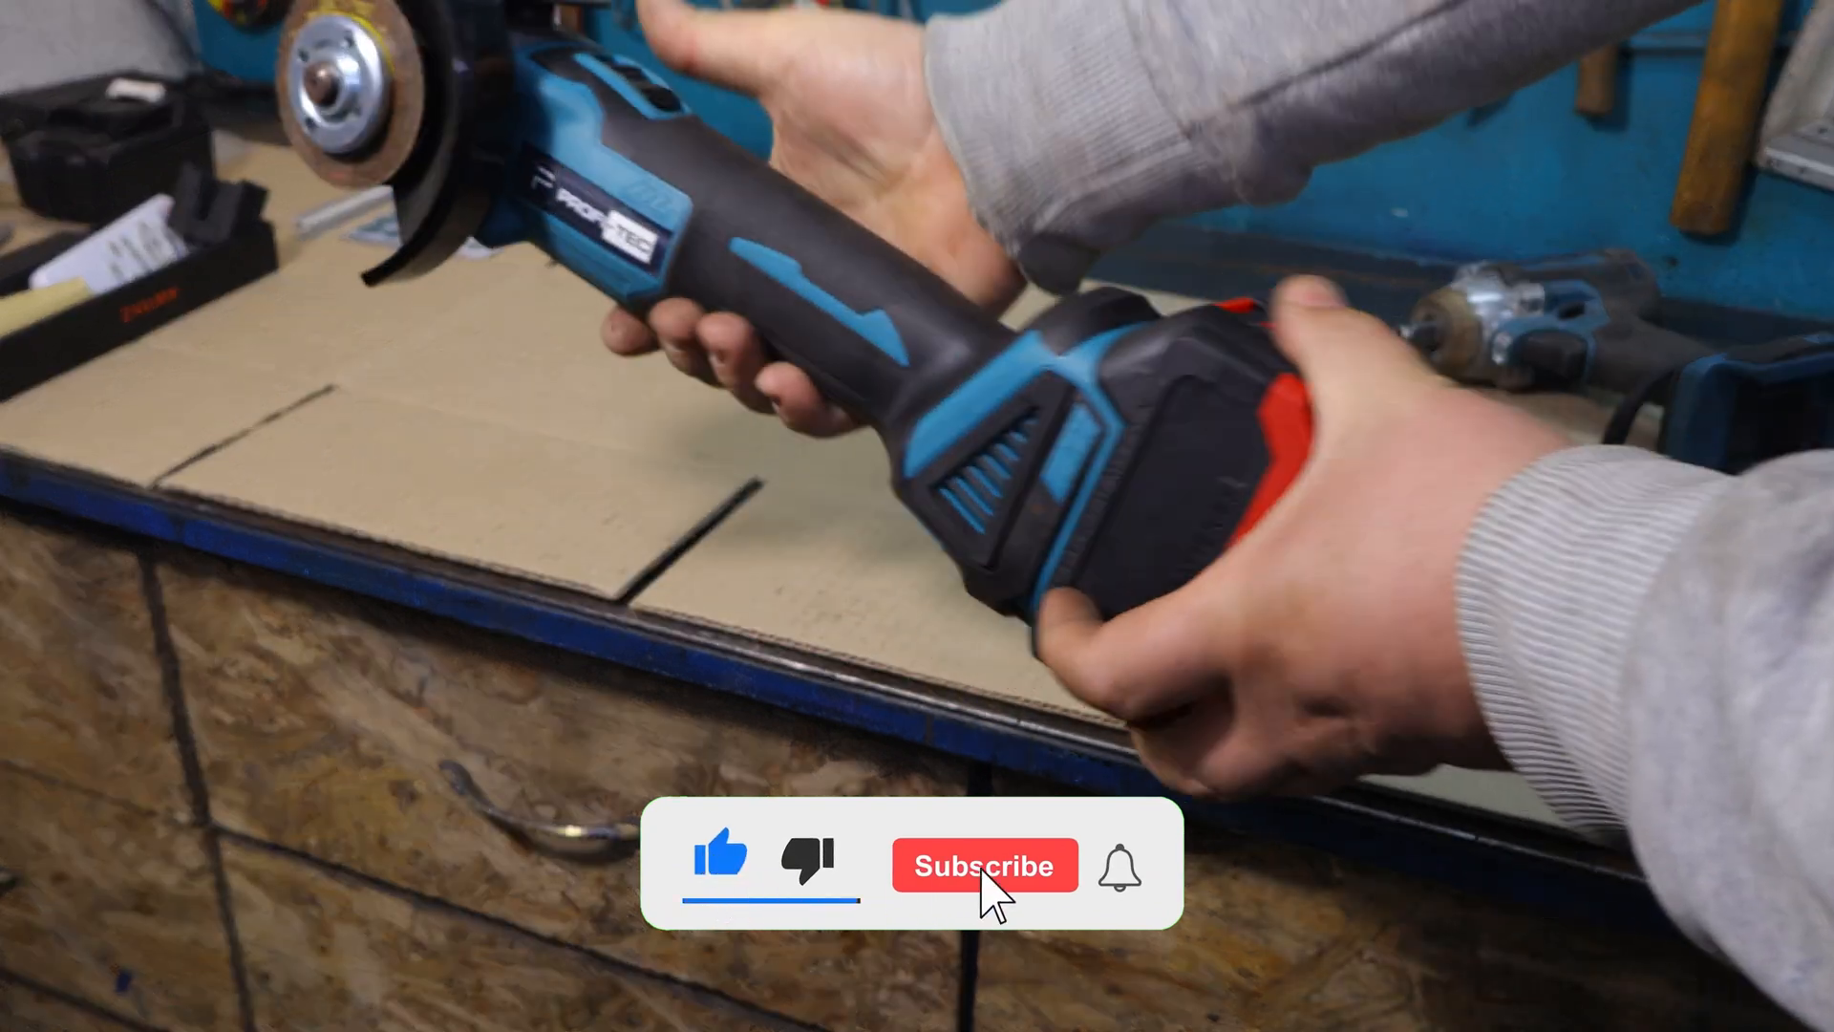
{"action": "left_click", "coordinate": [984, 866]}
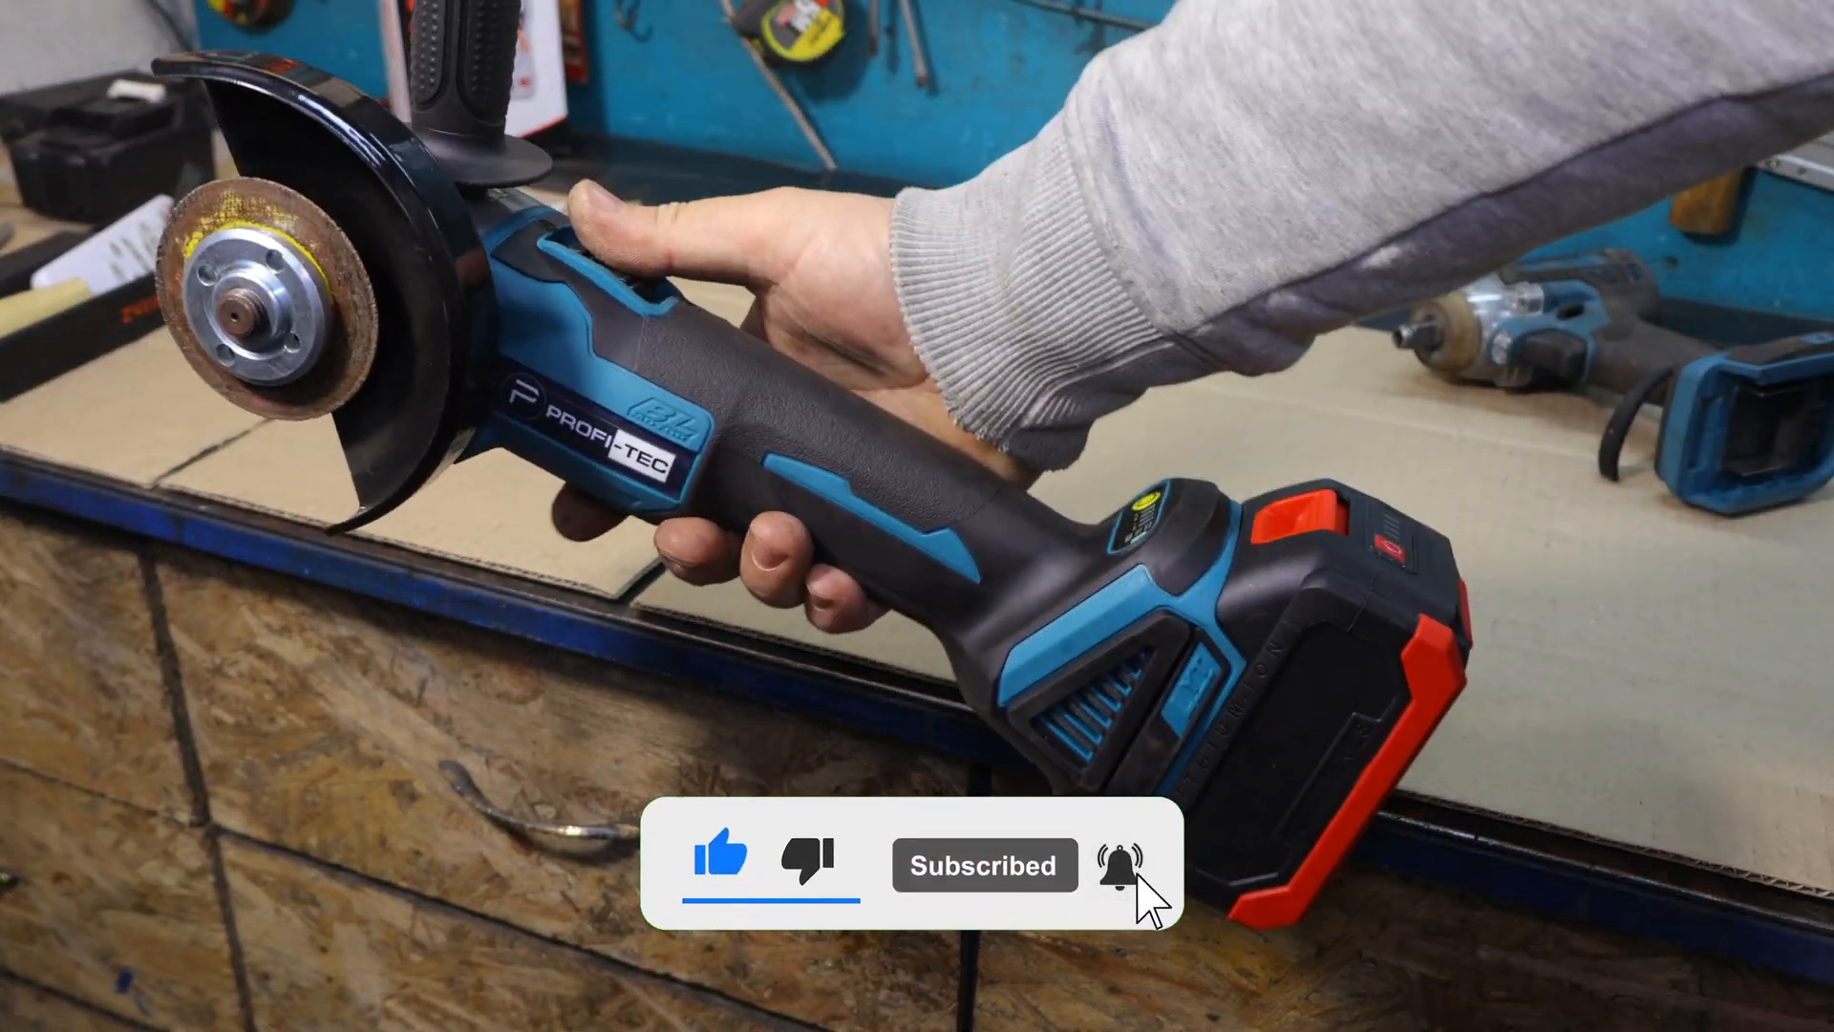